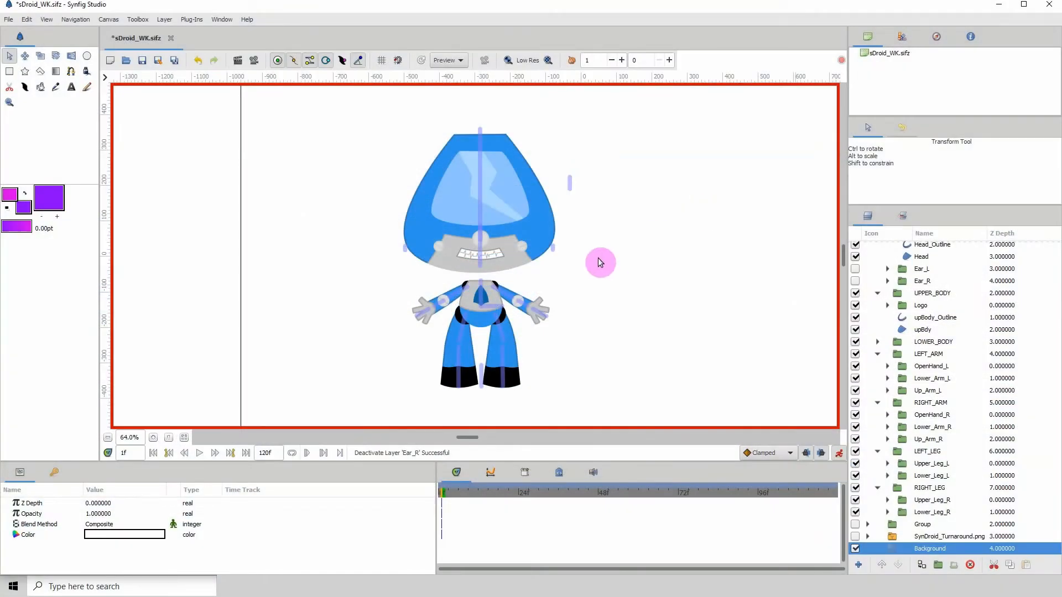
mouse_move(195, 414)
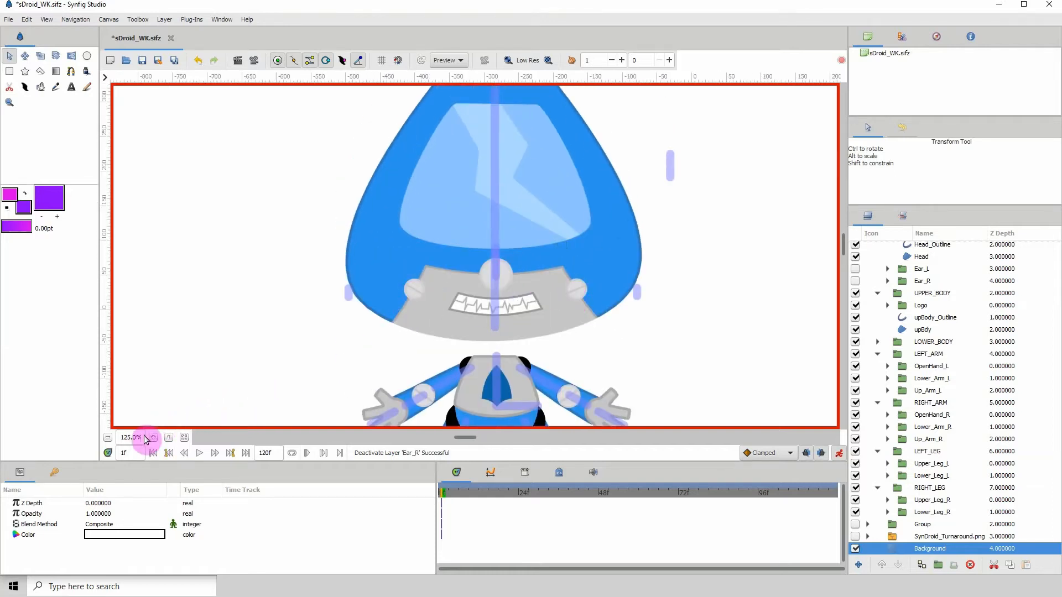
Reset the canvas to 100% and switch the Ear_R layer's visibility back on
click(151, 438)
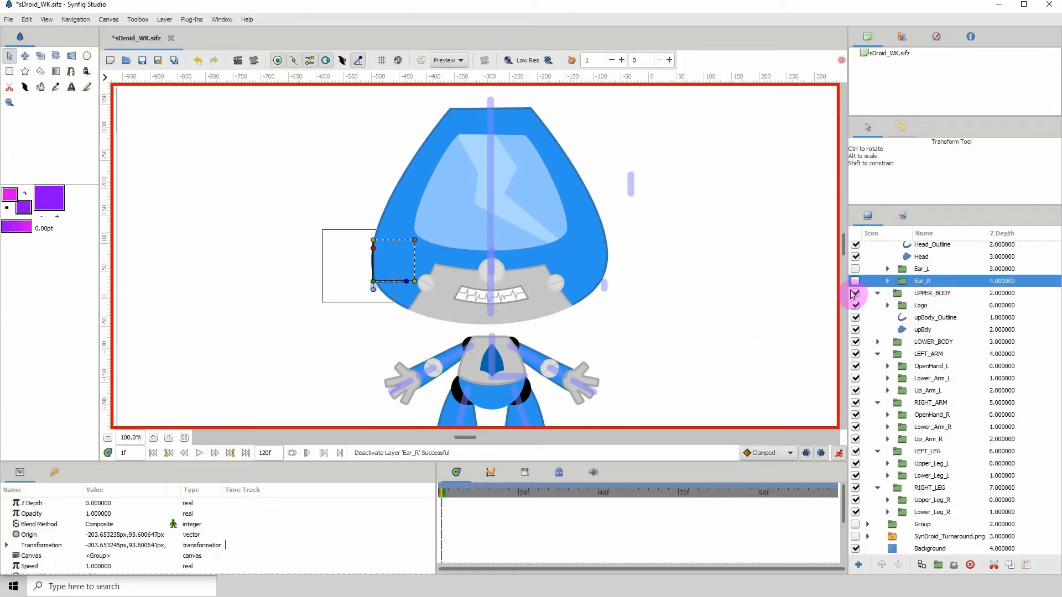
click(855, 280)
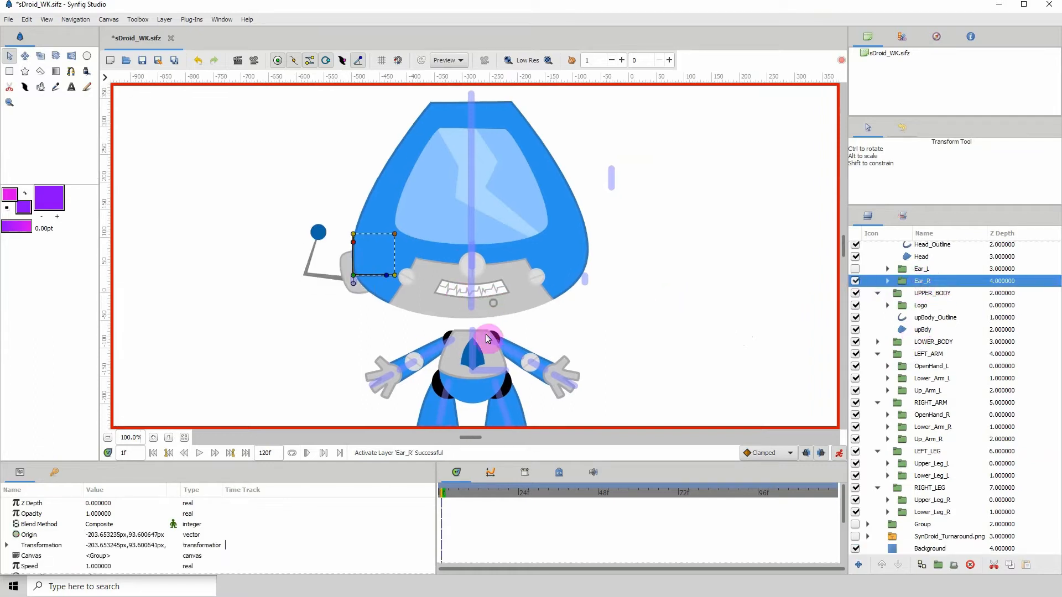
mouse_move(288, 496)
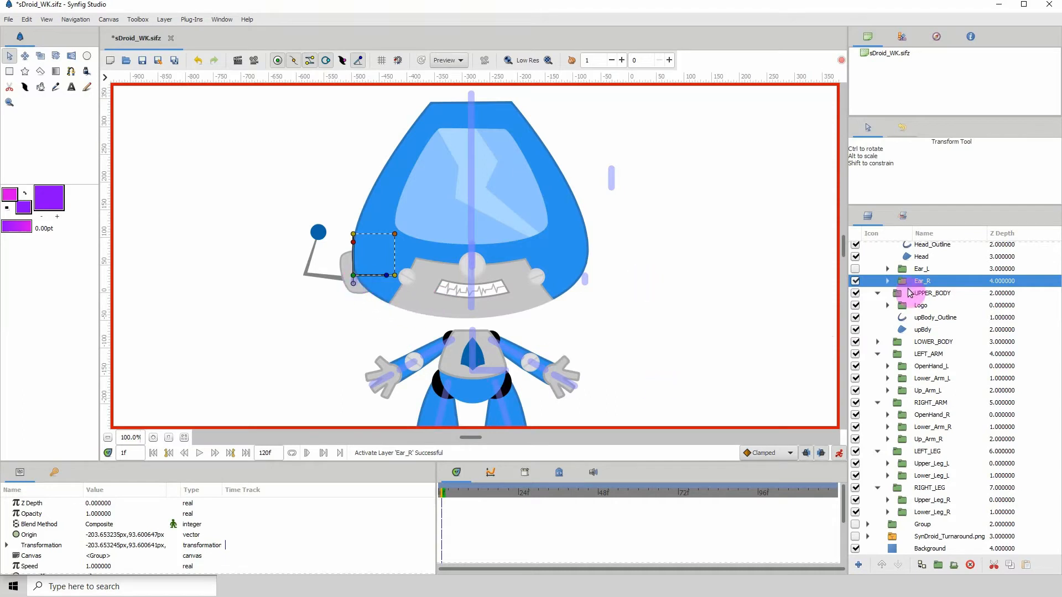
Select the Ears skeleton in the head group and drag Bone 22's origin onto the right ear at frame 0
click(919, 256)
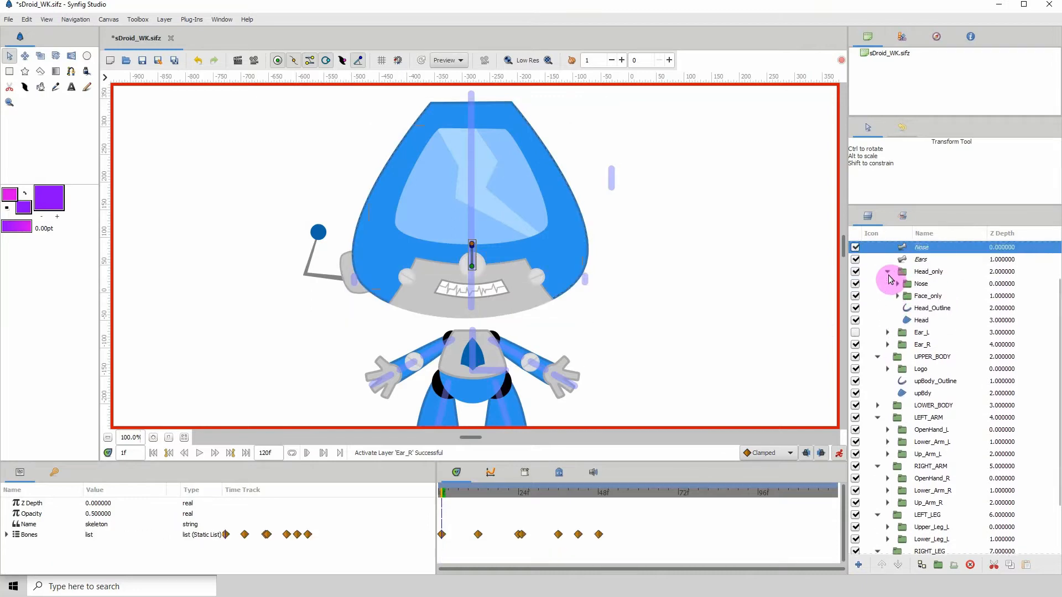
click(921, 259)
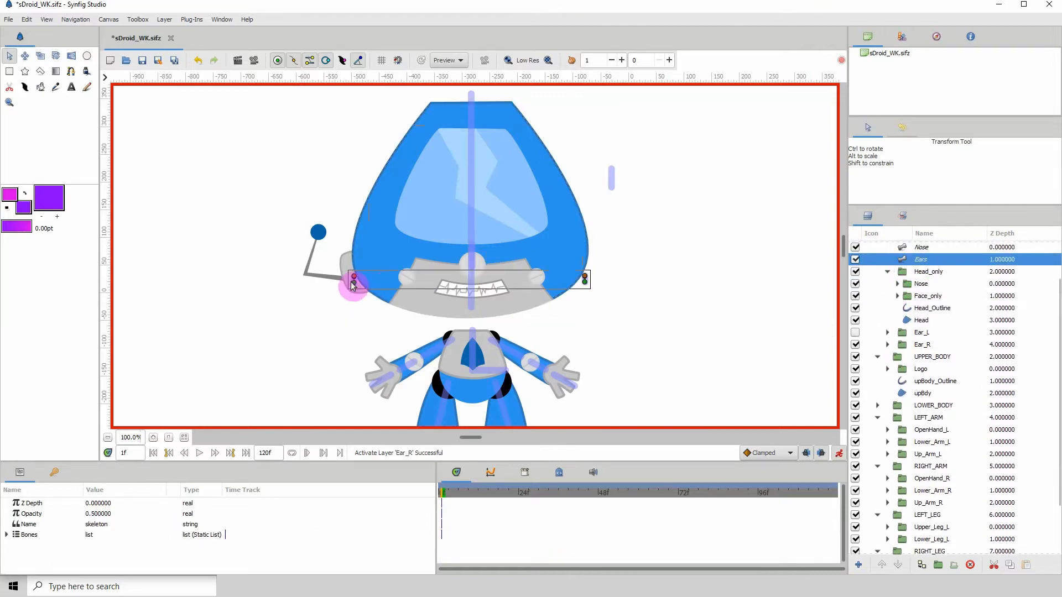
drag(352, 284, 357, 294)
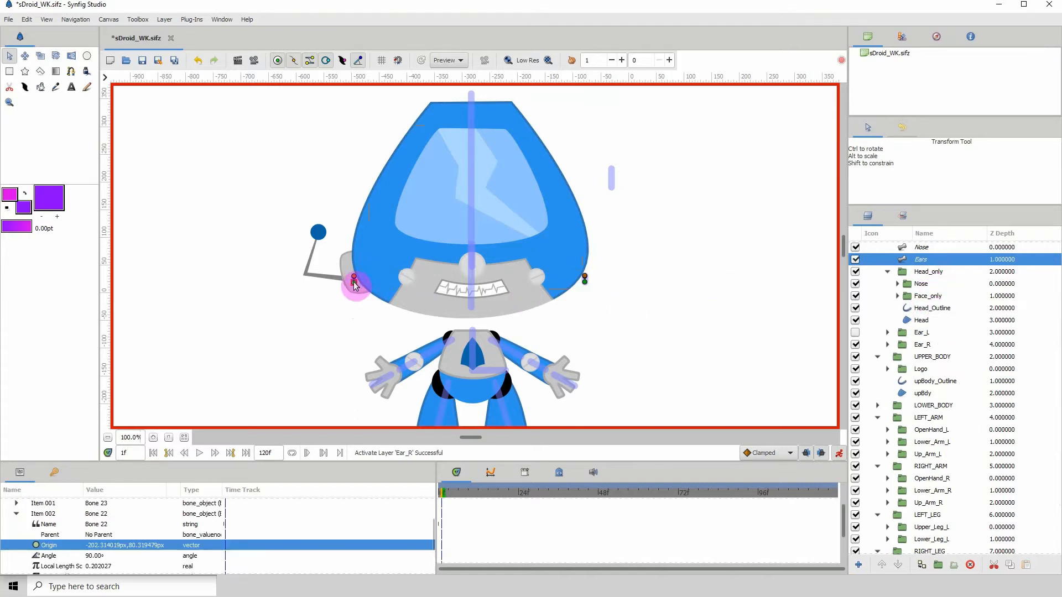
drag(354, 284, 440, 318)
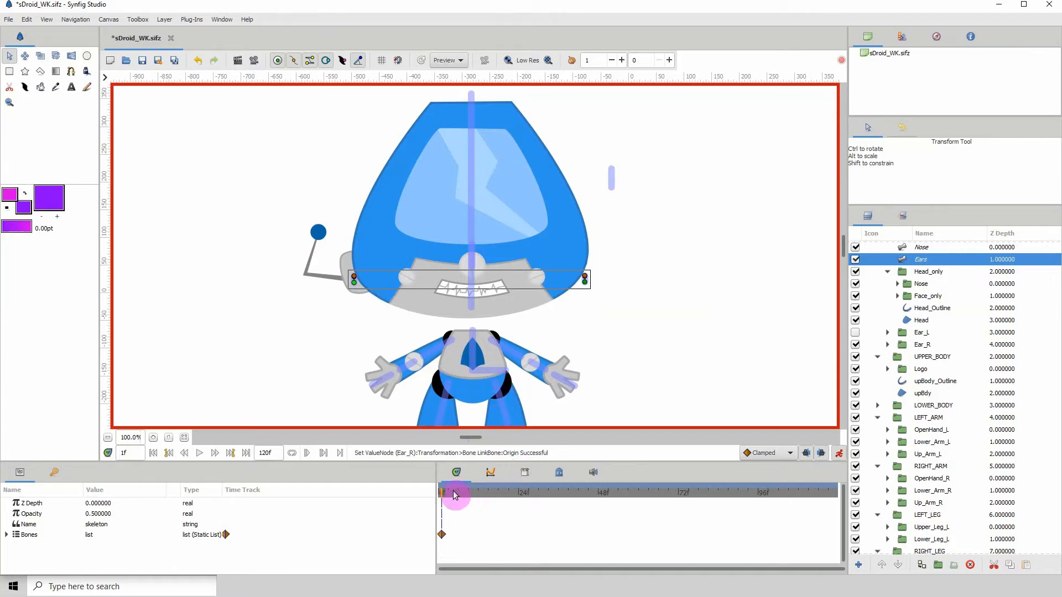
Waypoint the ear bone's origin at frame 12, check earlier frames and return to frame 0
click(460, 492)
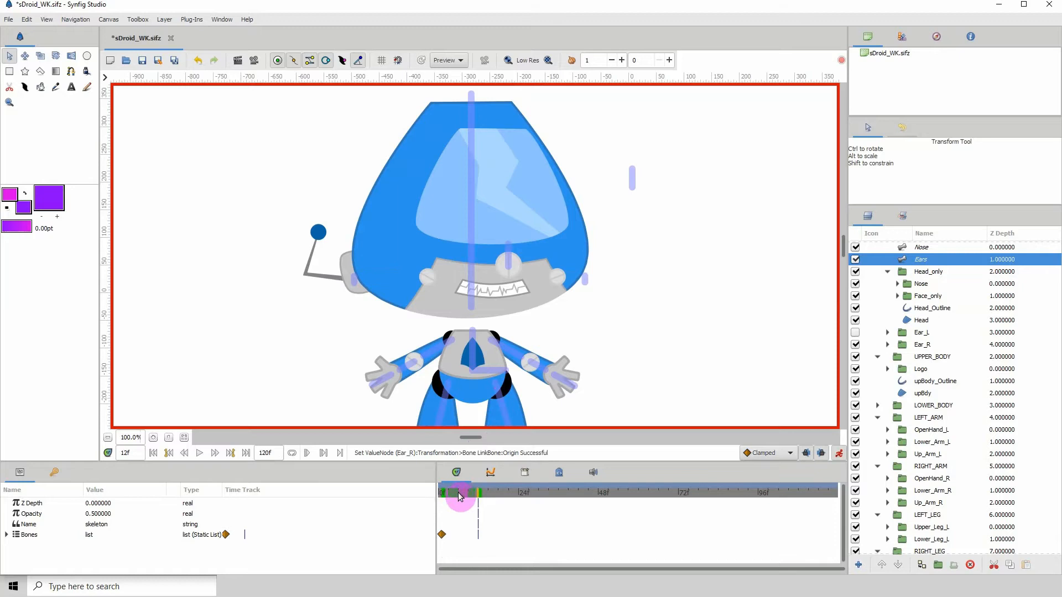
click(475, 491)
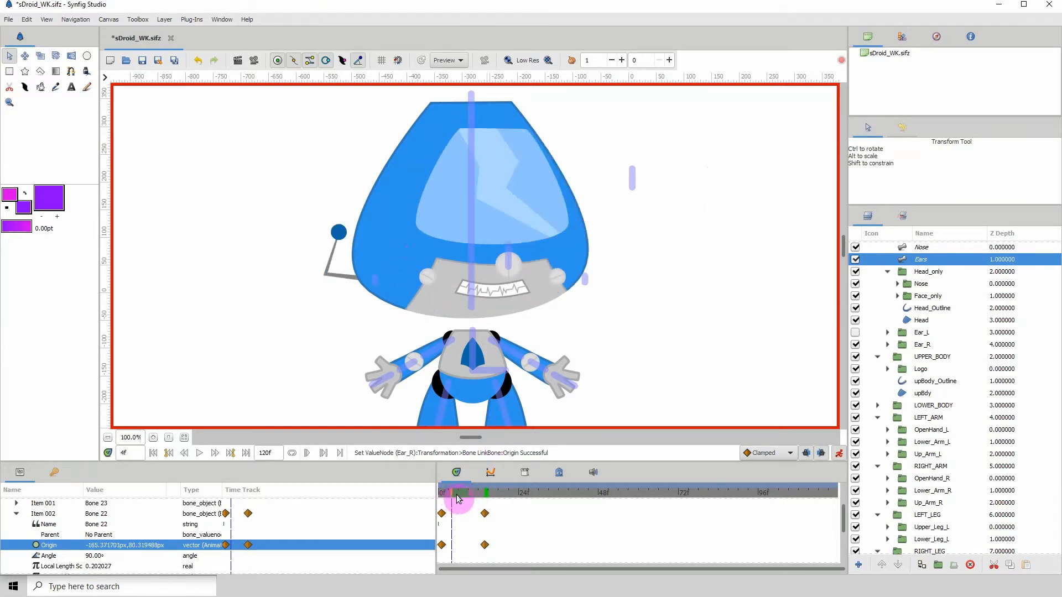
click(454, 492)
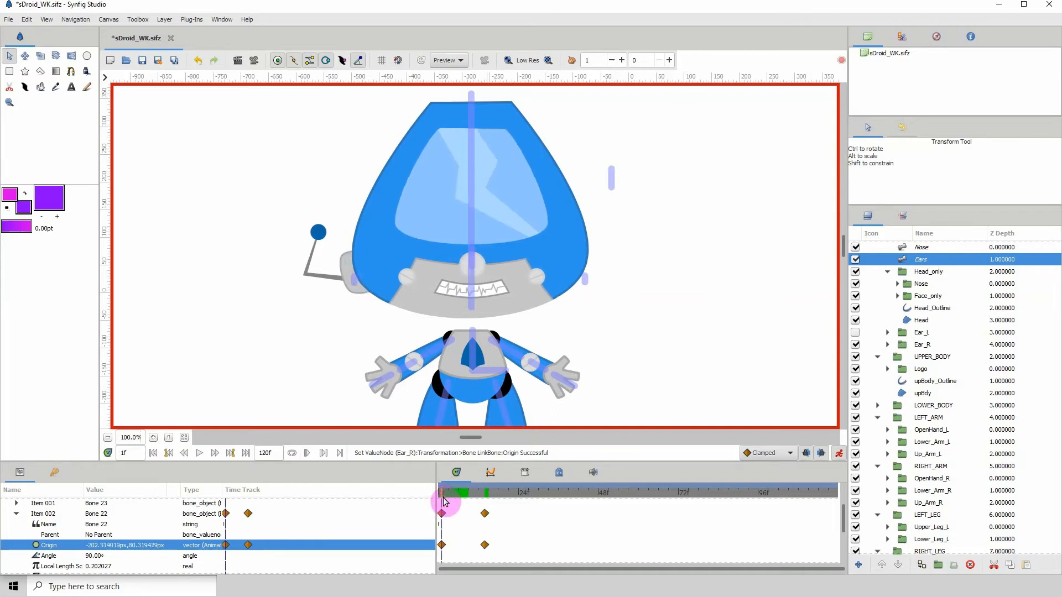
drag(445, 501, 441, 491)
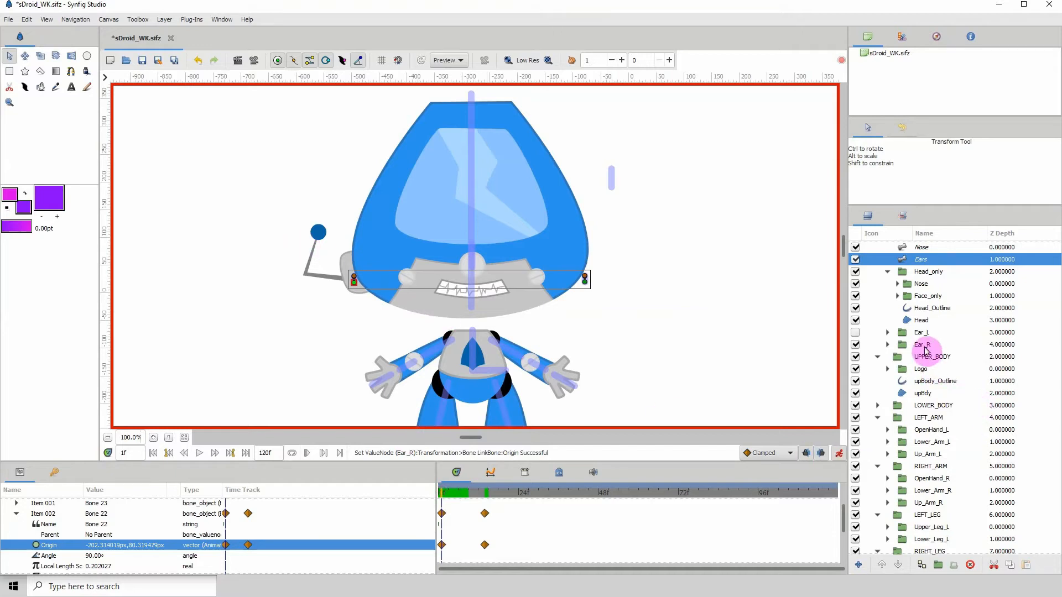
Give the Ear_R layer an animated Z Depth of -2.000000 so it draws in front of the head
click(922, 345)
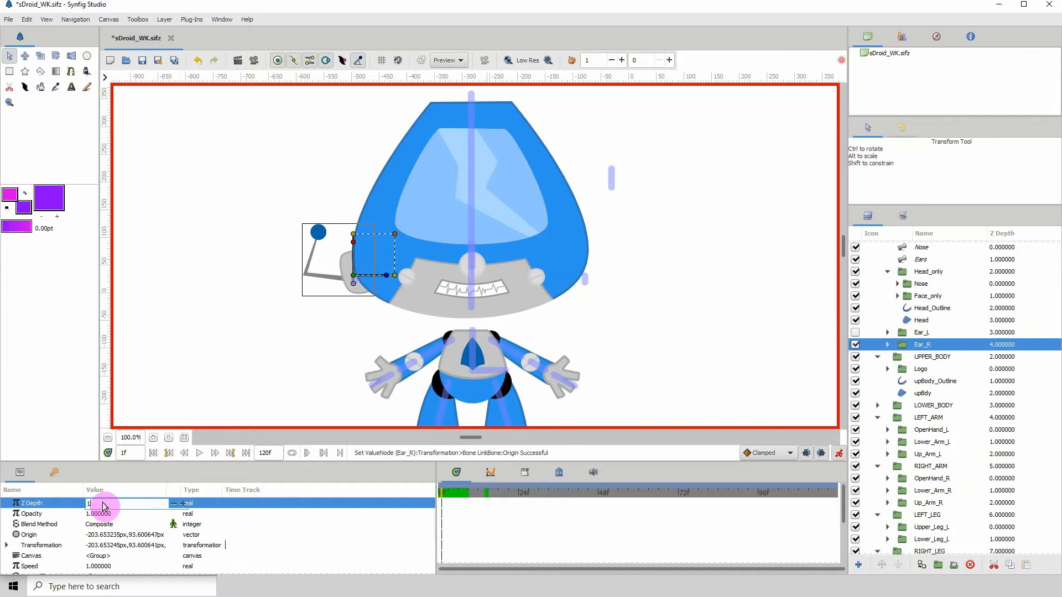
click(125, 503)
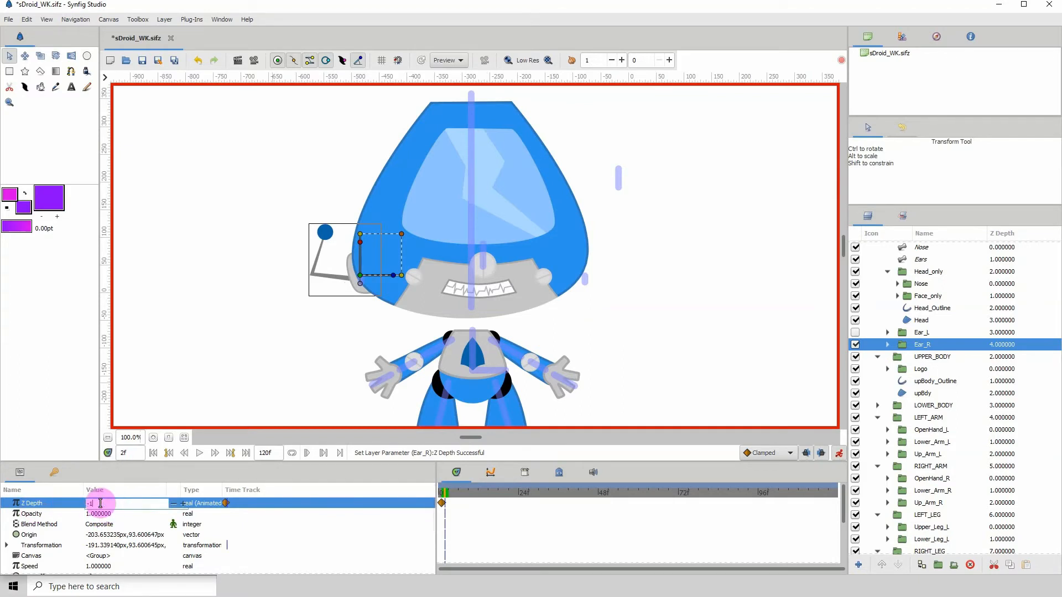
triple_click(124, 503)
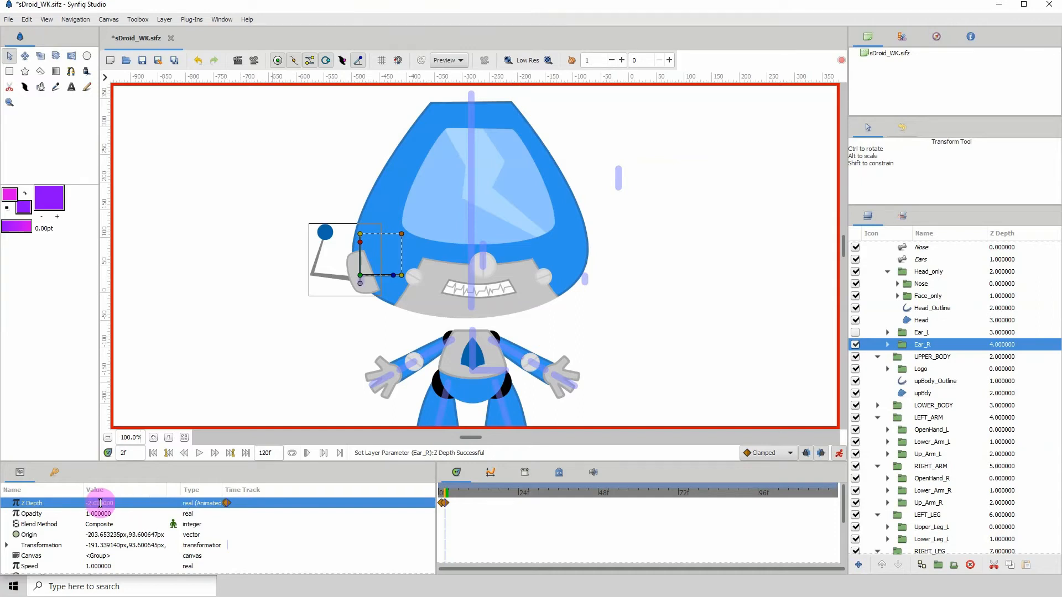
text(-1)
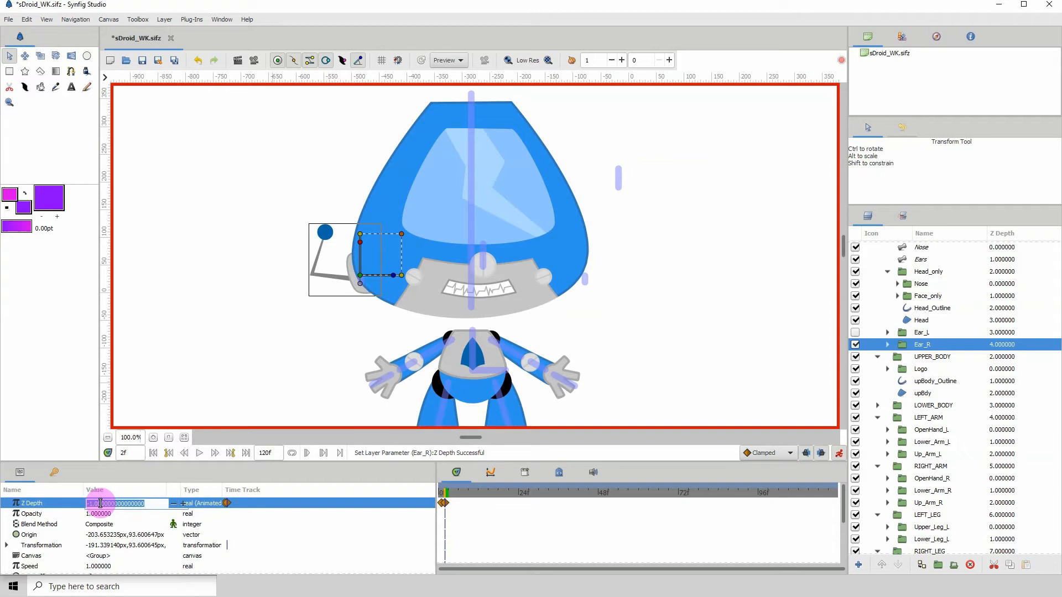
text(-2.000000)
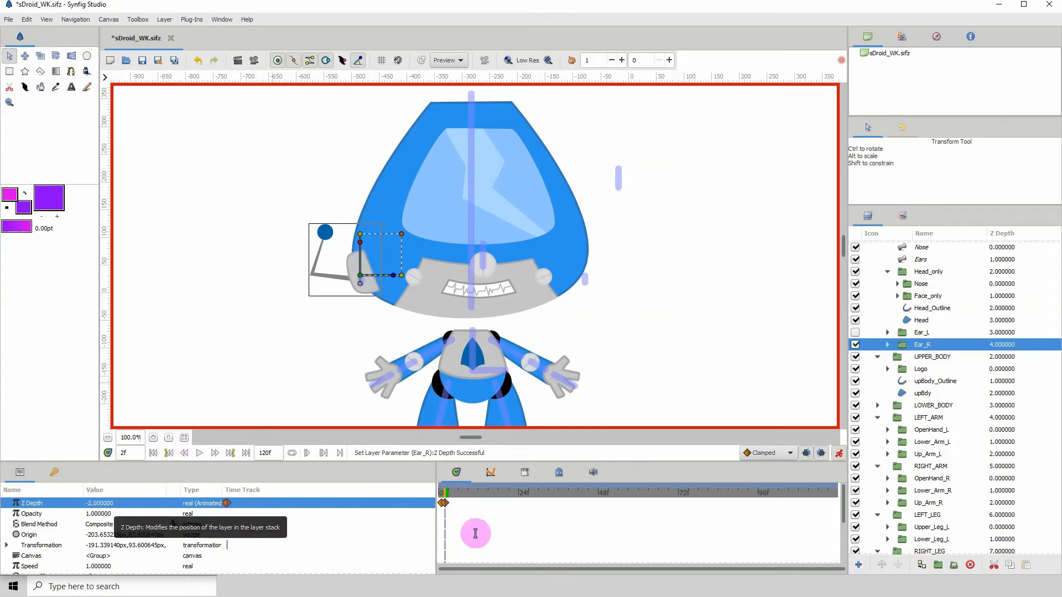
click(445, 491)
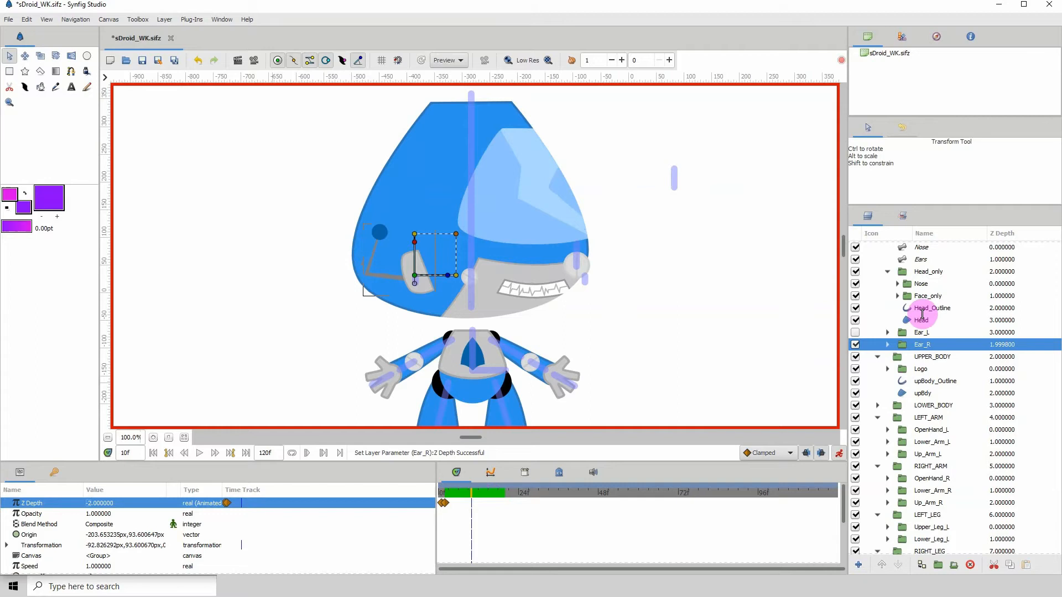
At frame 14, drag the Ears skeleton's Bone 22 origin toward the face centre
click(921, 259)
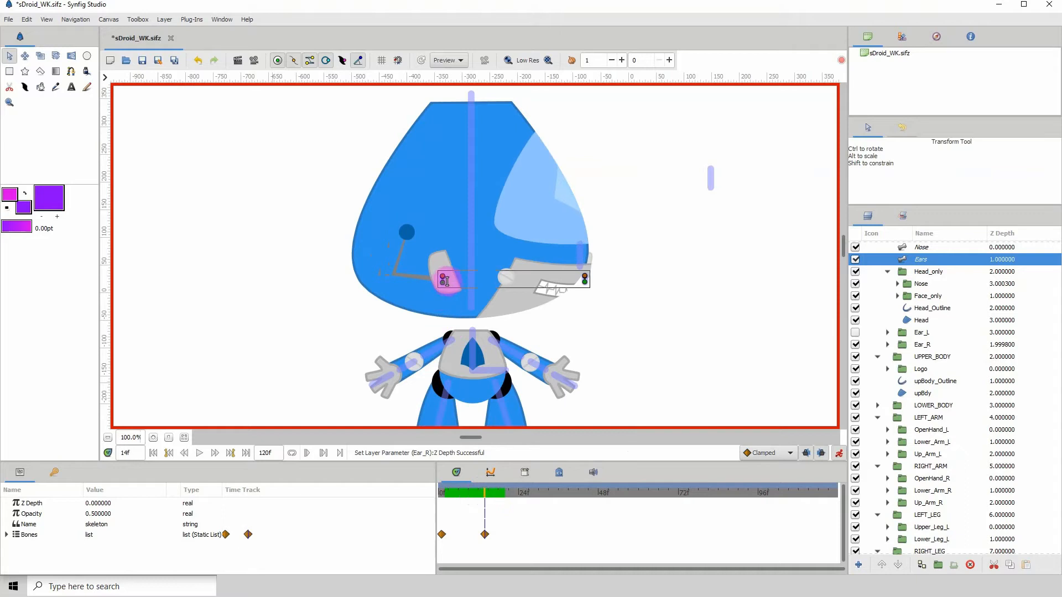
drag(444, 281, 463, 301)
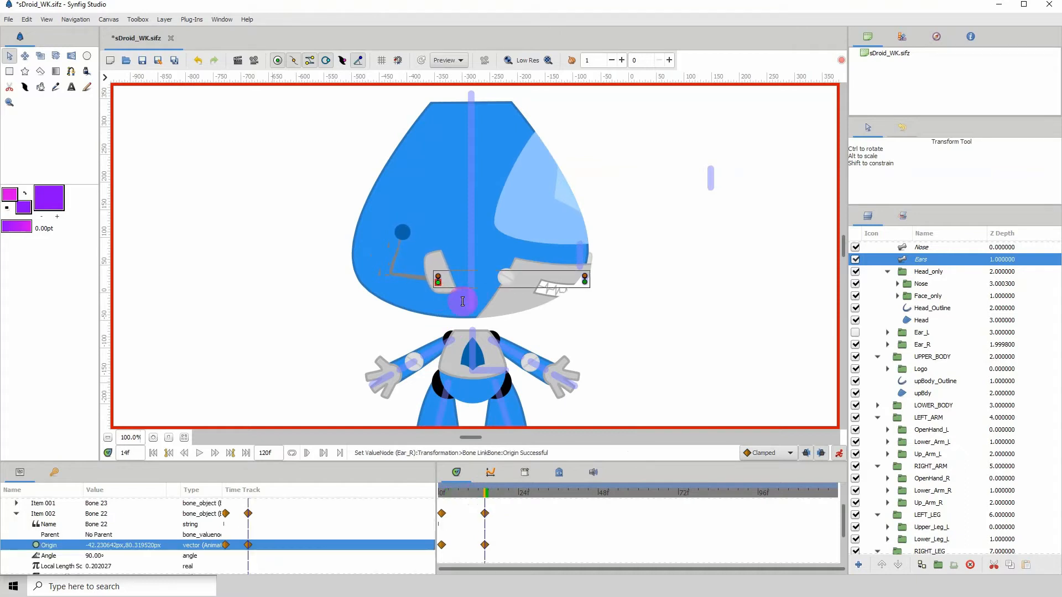
drag(462, 300, 542, 277)
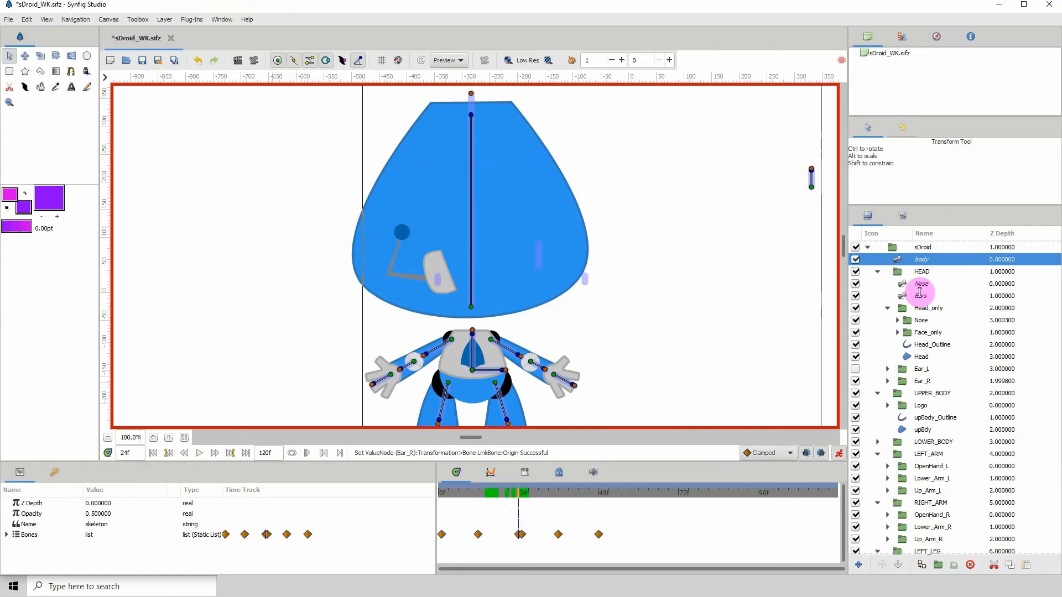
Move Bone 22's origin beside the turned face around frames 13–14, then select Ear_R for its Z Range
click(919, 296)
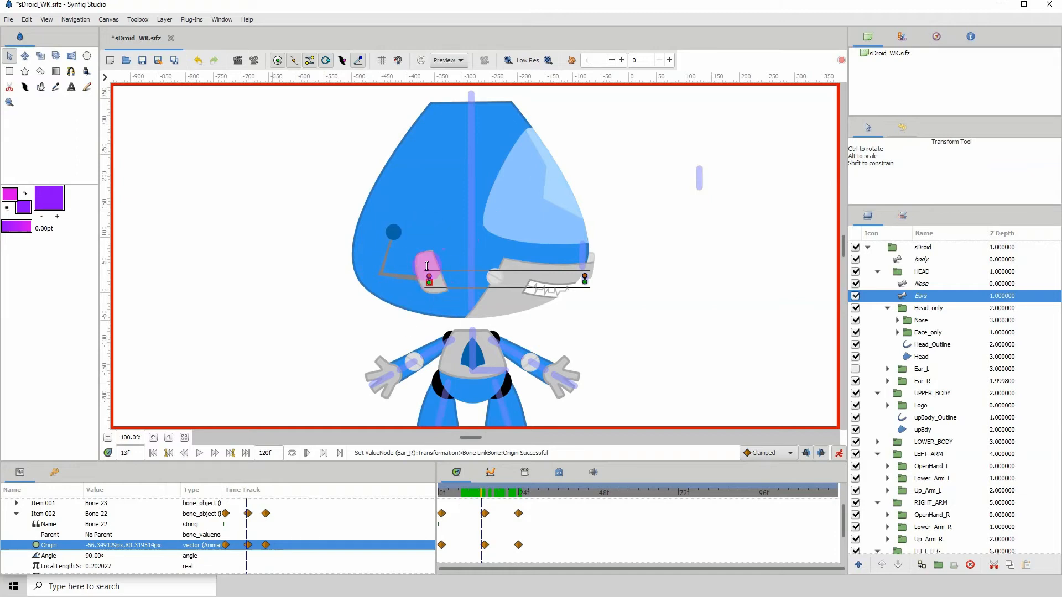
drag(427, 267, 397, 234)
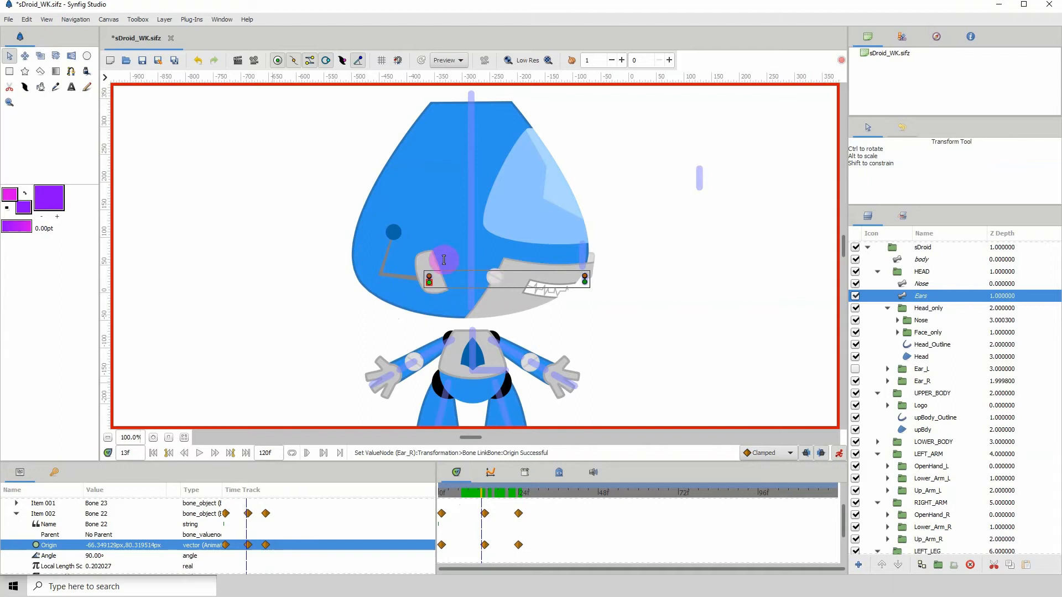
click(481, 493)
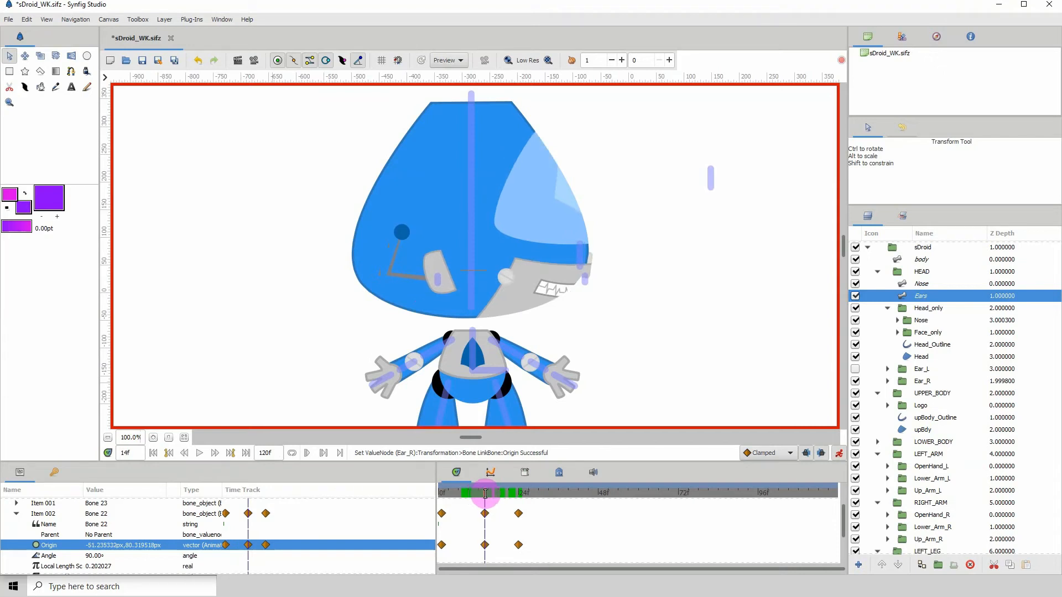
click(476, 492)
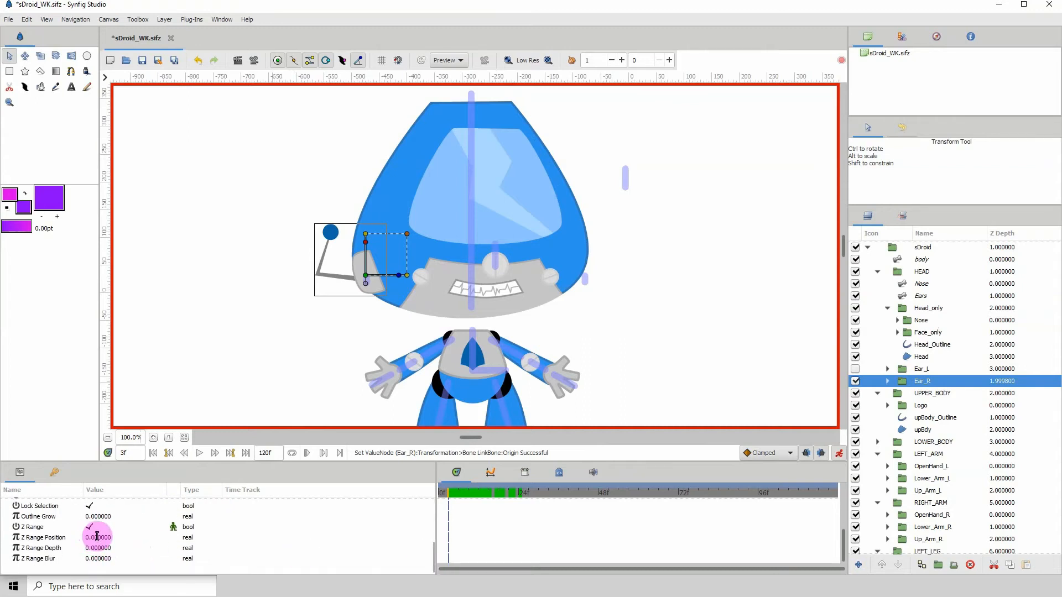
Animate Ear_R's Z Range Position to 1.0 and scrub to frame 13 to check the ear drawing swap
double_click(98, 549)
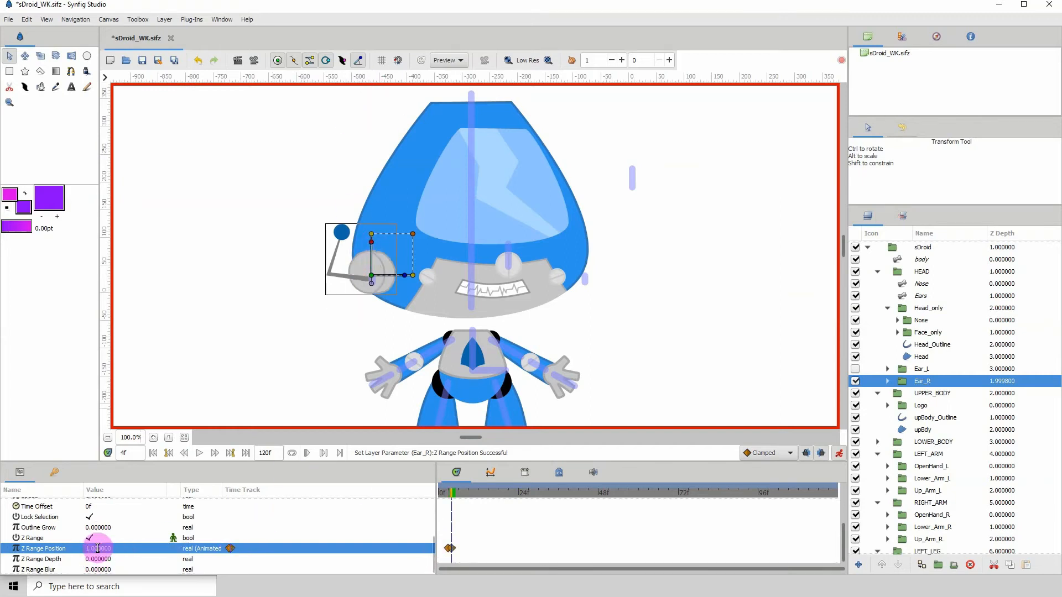
click(451, 491)
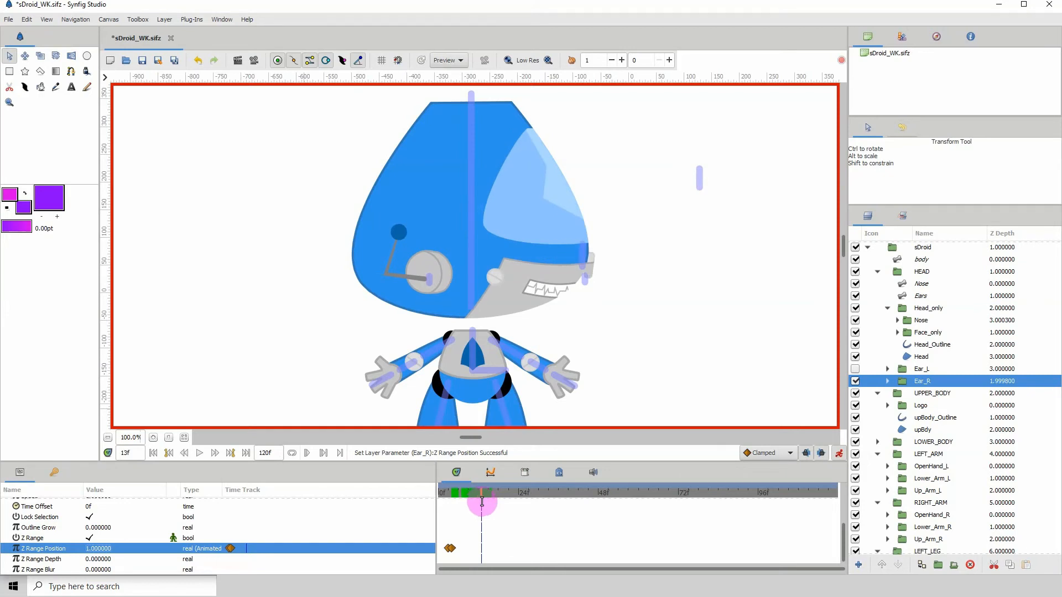
At frame 13, change Ear_R's bone-link Scale x from 60 to -60 to mirror the ear
click(214, 453)
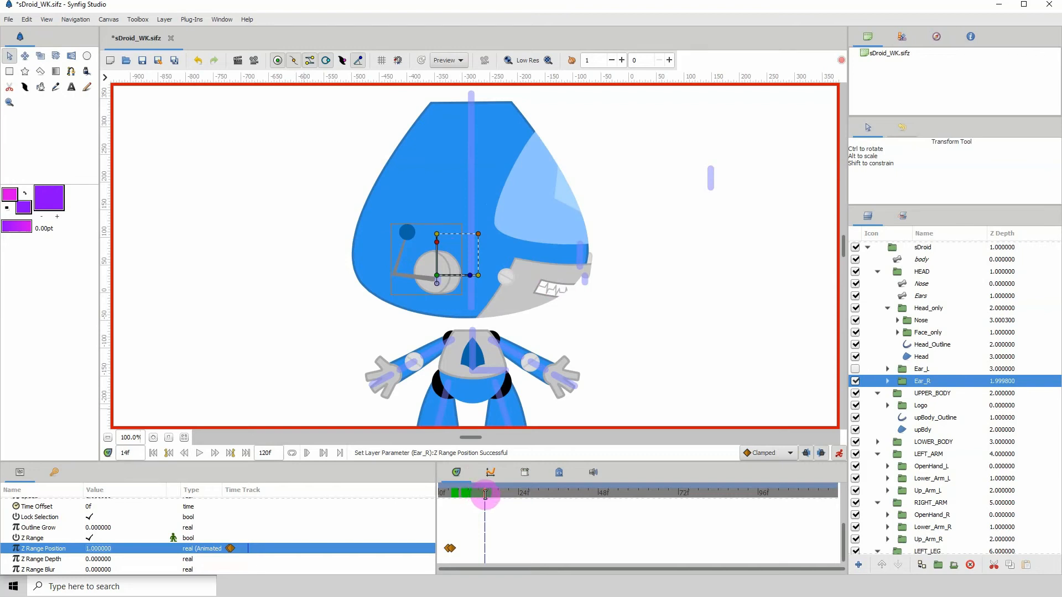
click(482, 494)
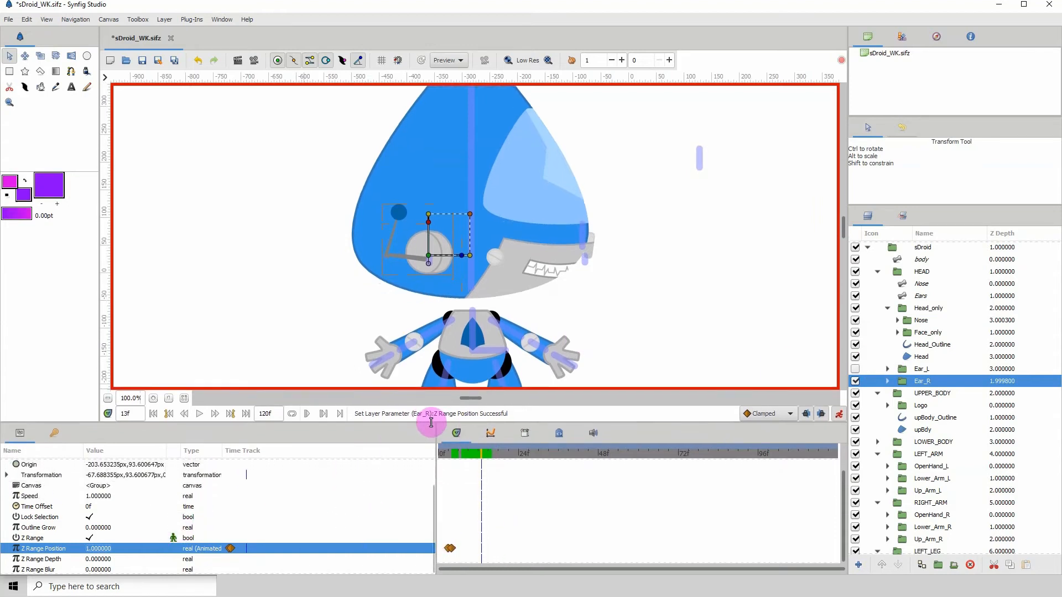
click(40, 474)
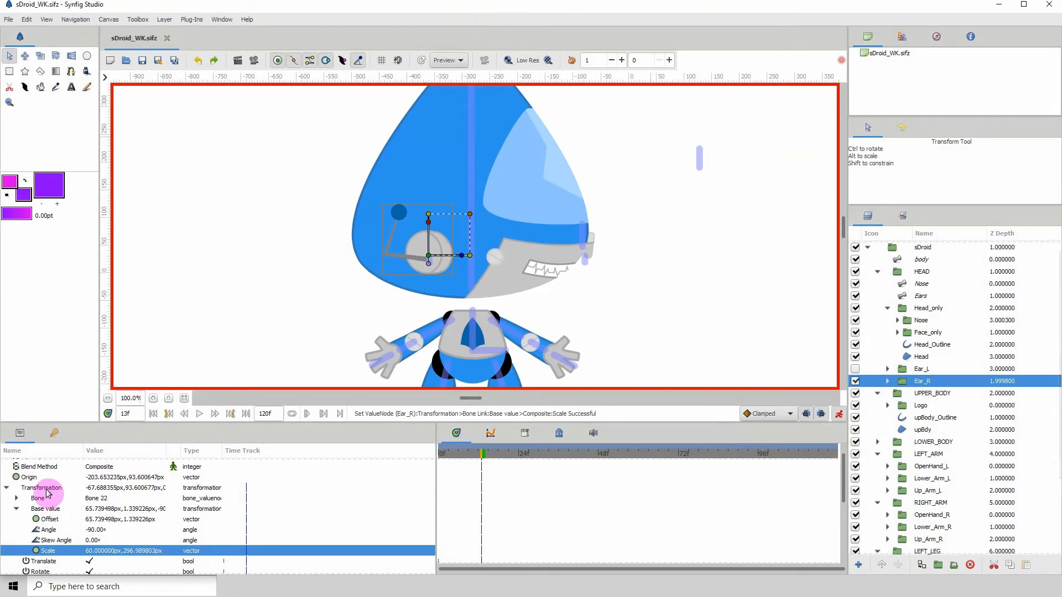
click(43, 487)
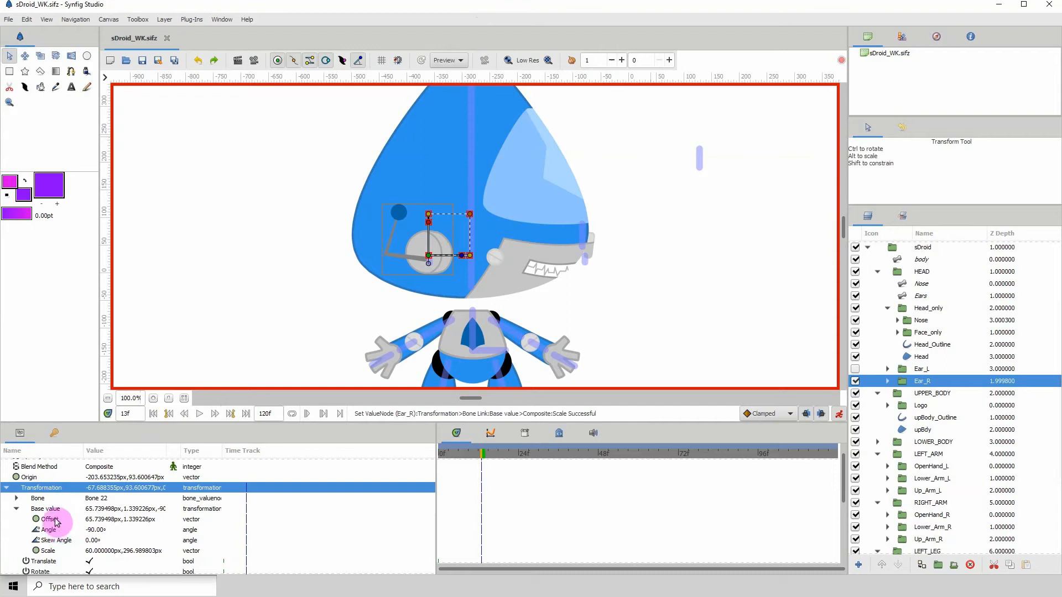
click(45, 509)
text(-60.0000)
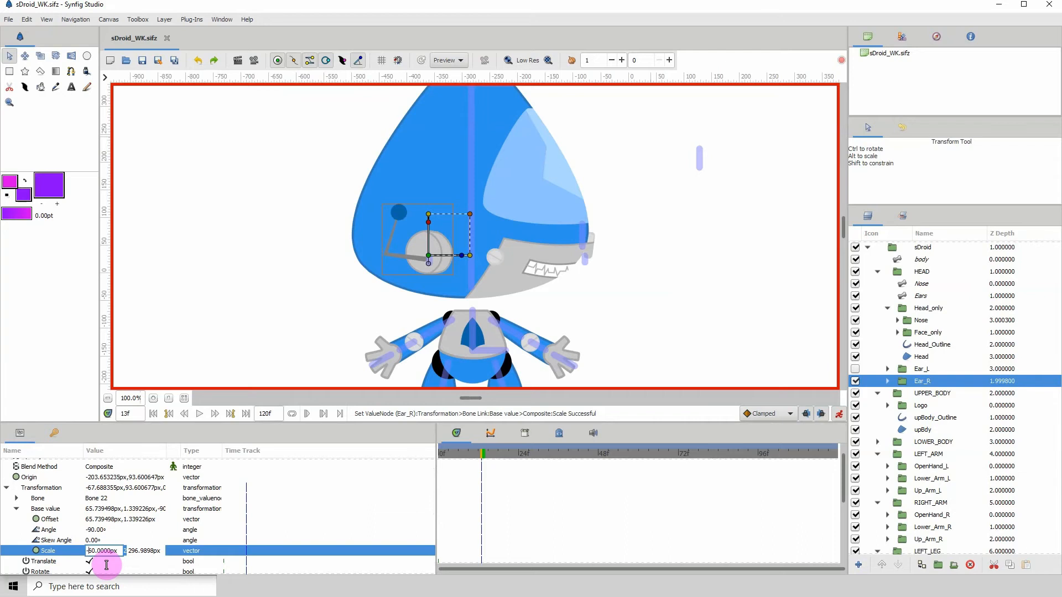
click(144, 551)
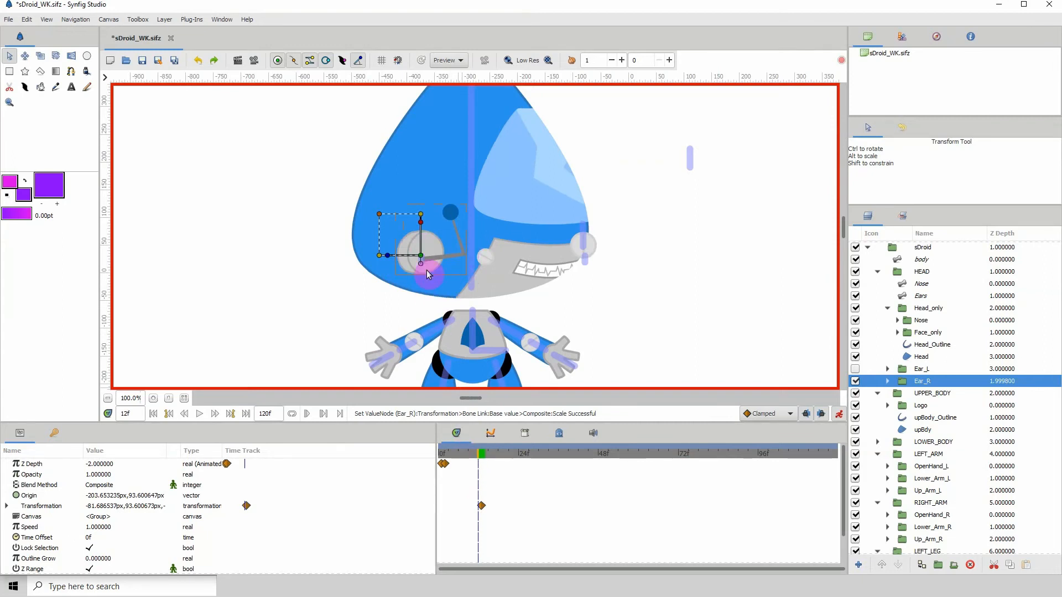
Move the time cursor to frame 21 to check the mirrored ear beside the turned head
click(478, 454)
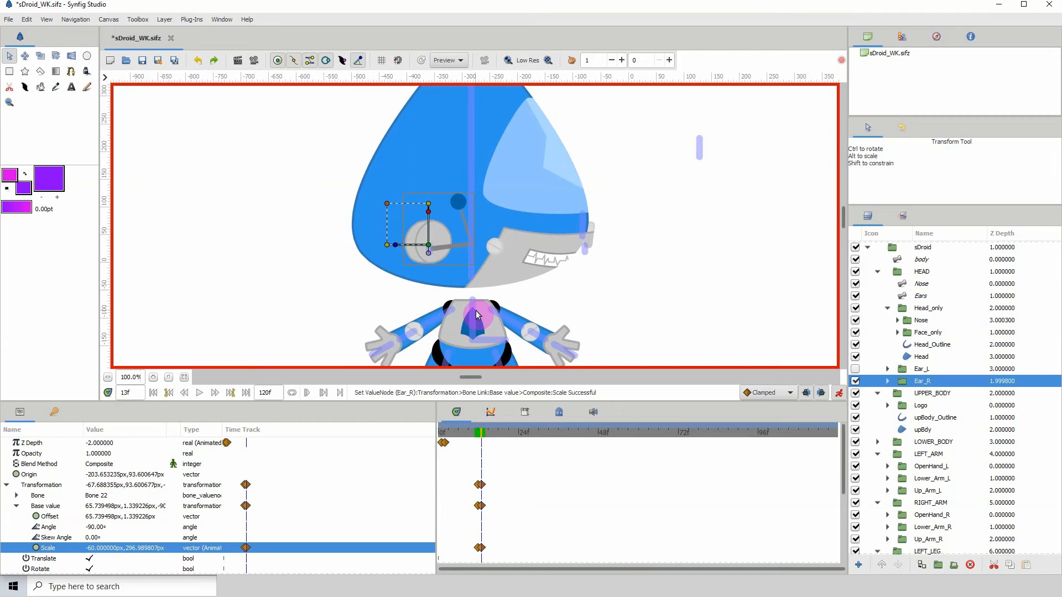
click(491, 432)
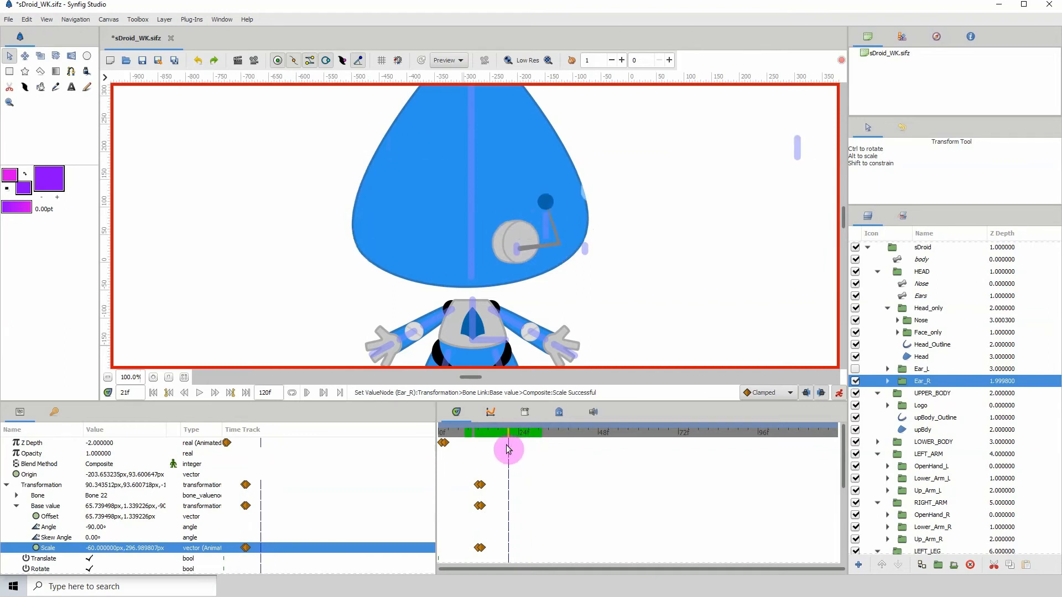
Go to frame 23, select the Ears skeleton layer and expand Bone 22
click(508, 450)
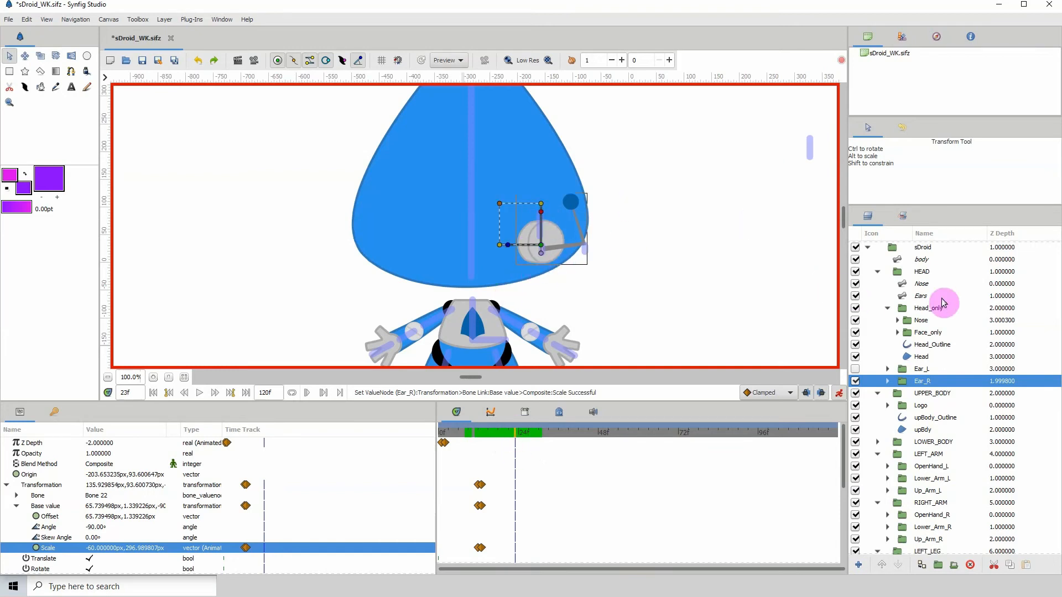
click(921, 296)
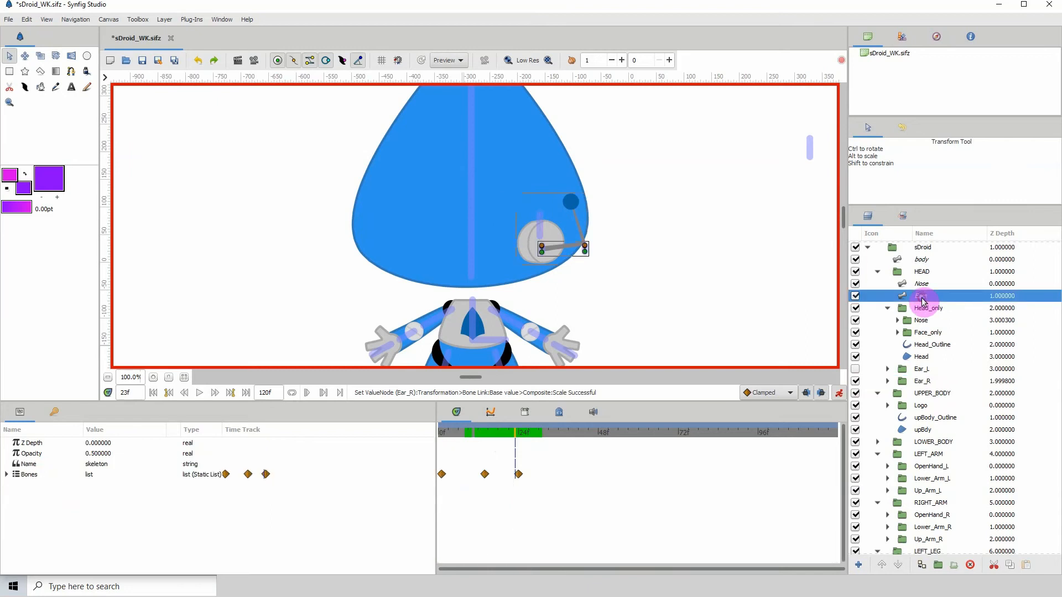
click(510, 431)
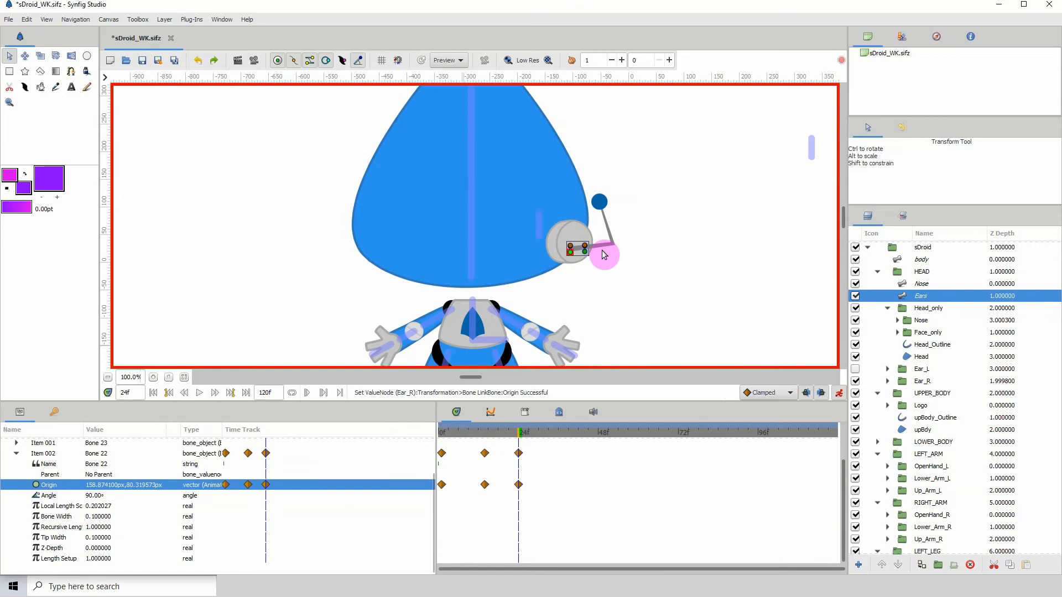
Drag Bone 22's origin so the right ear settles against the head's right edge around frame 24
drag(605, 256, 592, 242)
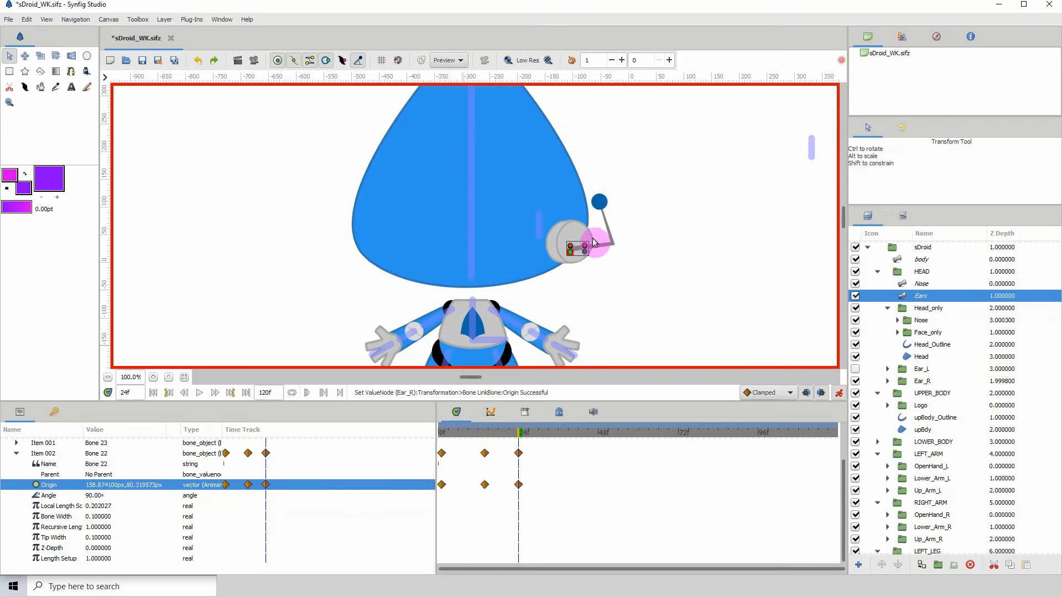
drag(596, 242, 565, 275)
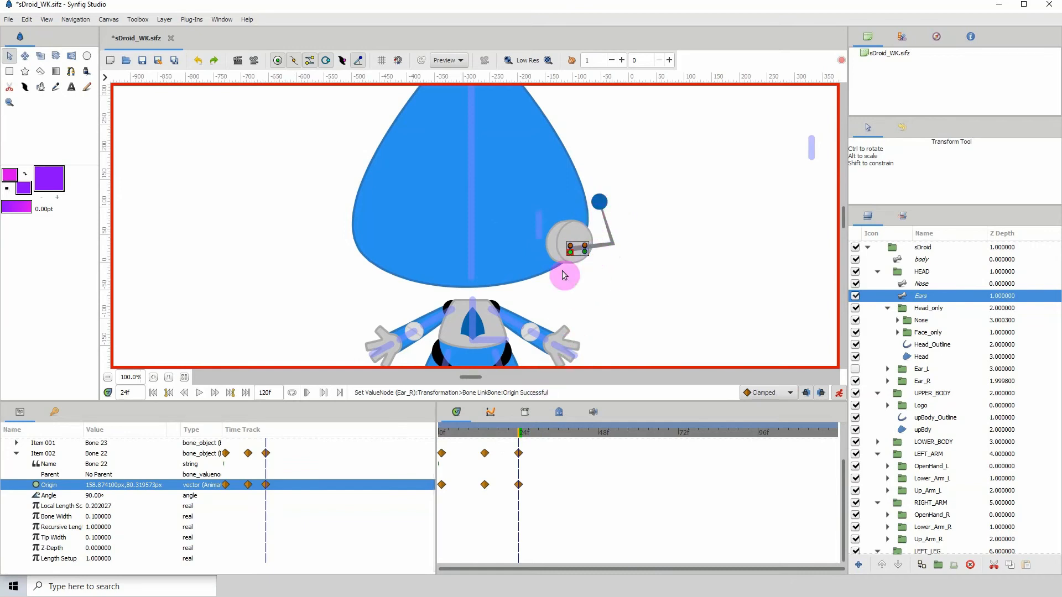
drag(564, 274, 589, 233)
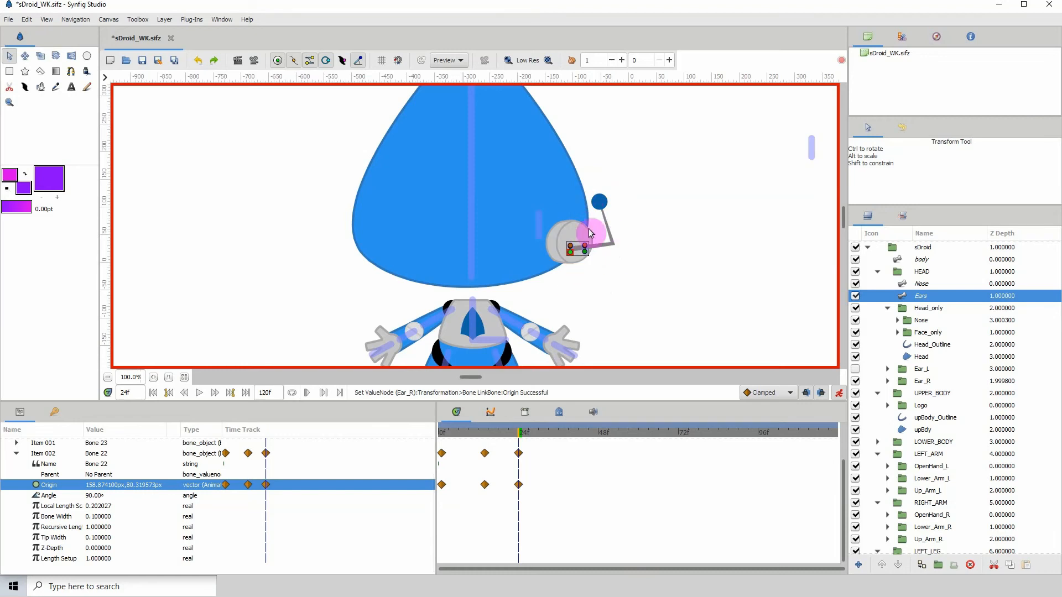
drag(590, 230, 548, 254)
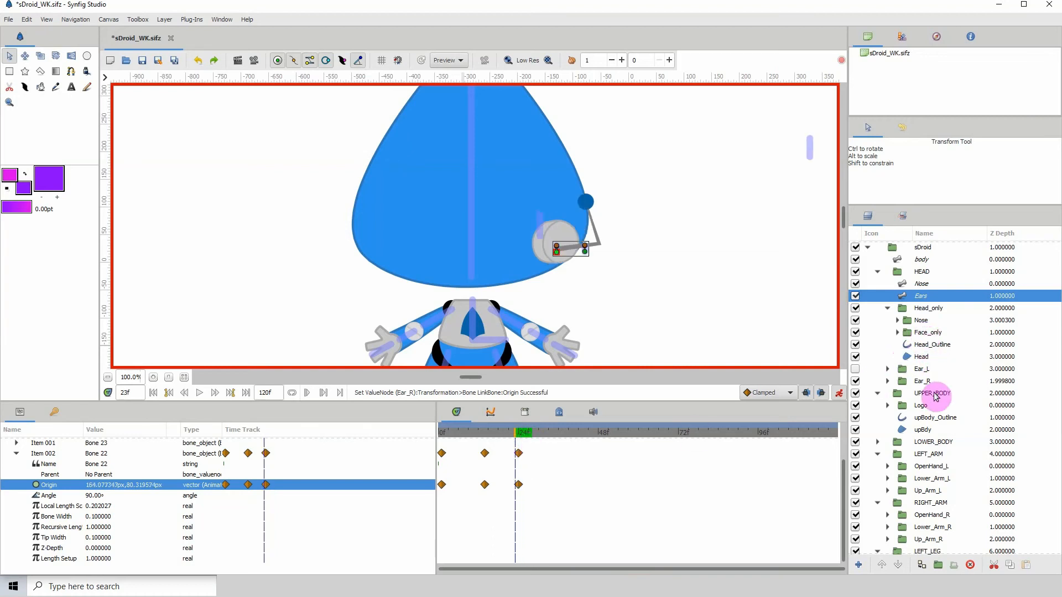
Give Ear_R's Z Range Position the value 1.0 at frame 23 to swap the ear drawing
click(921, 380)
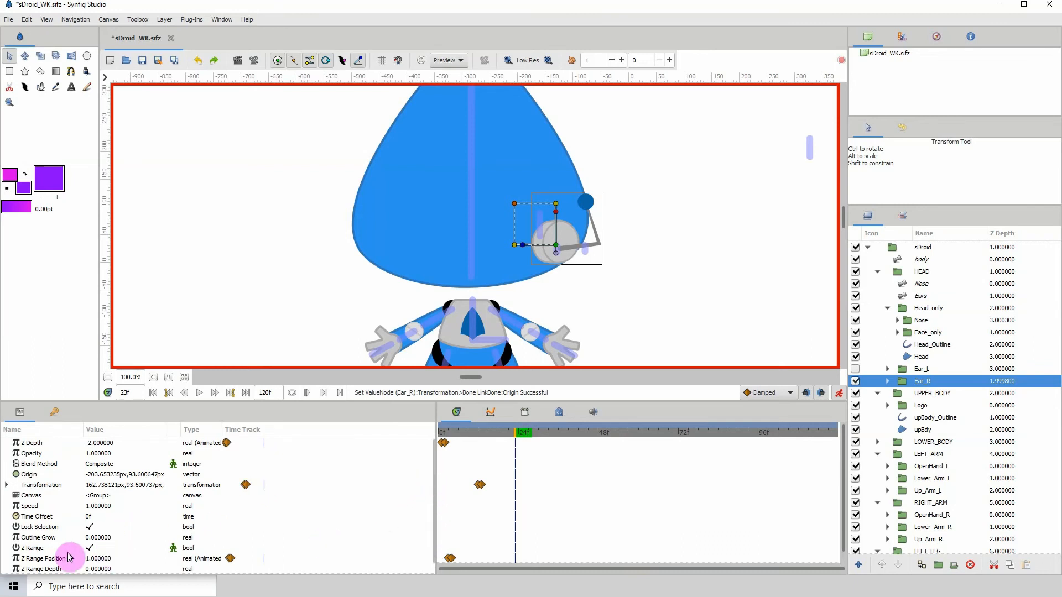
double_click(98, 558)
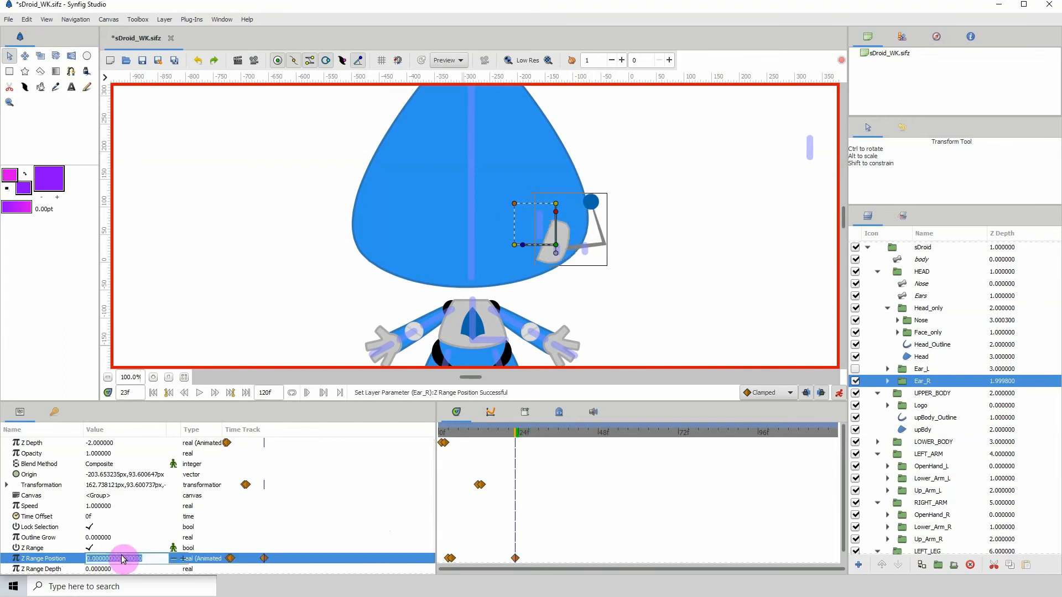
text(1.000000)
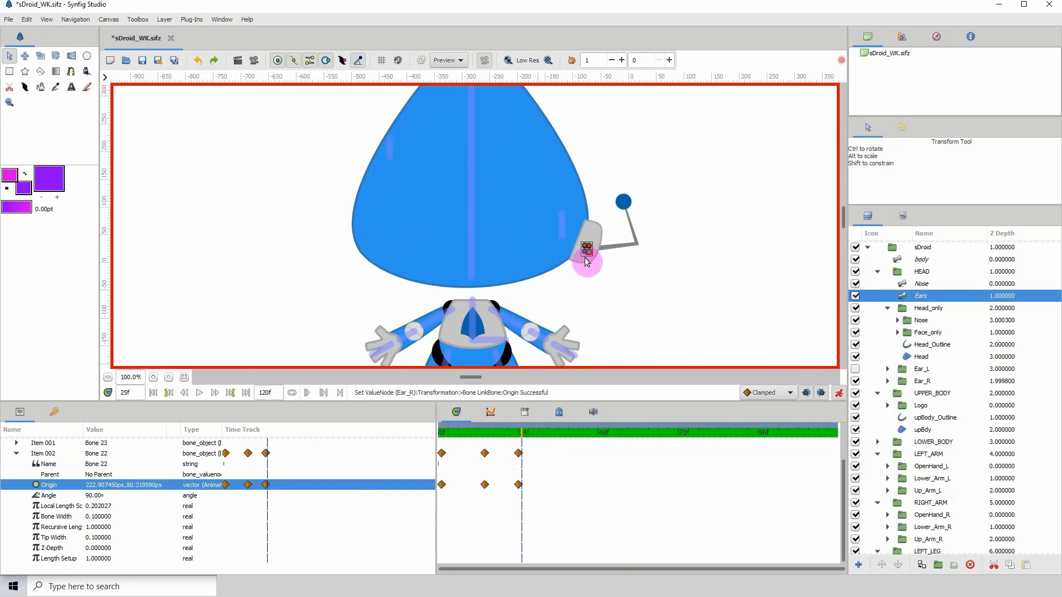
Drag Bone 22's origin up so the side-view ear sits along the head's right edge
drag(586, 263, 600, 224)
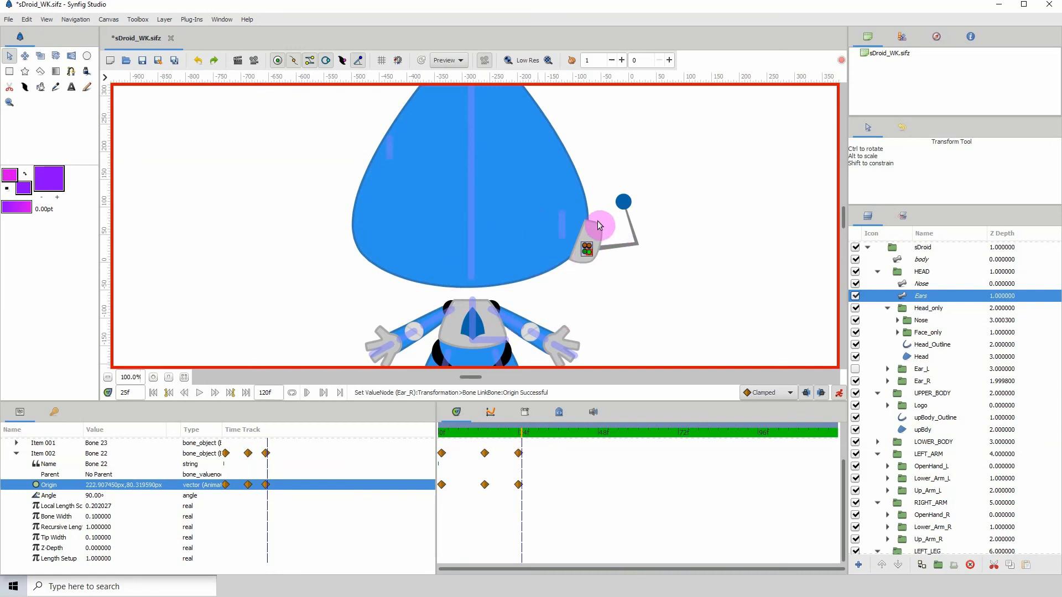